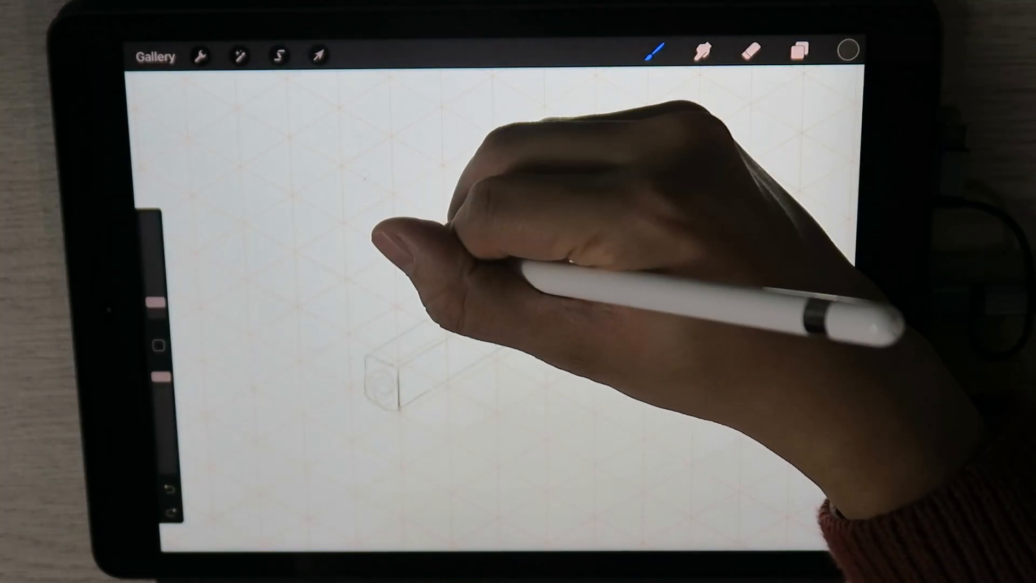
# Sketch the crossed wooden beams on the isometric grid and shade the upright beam orange.
pyautogui.click(292, 55)
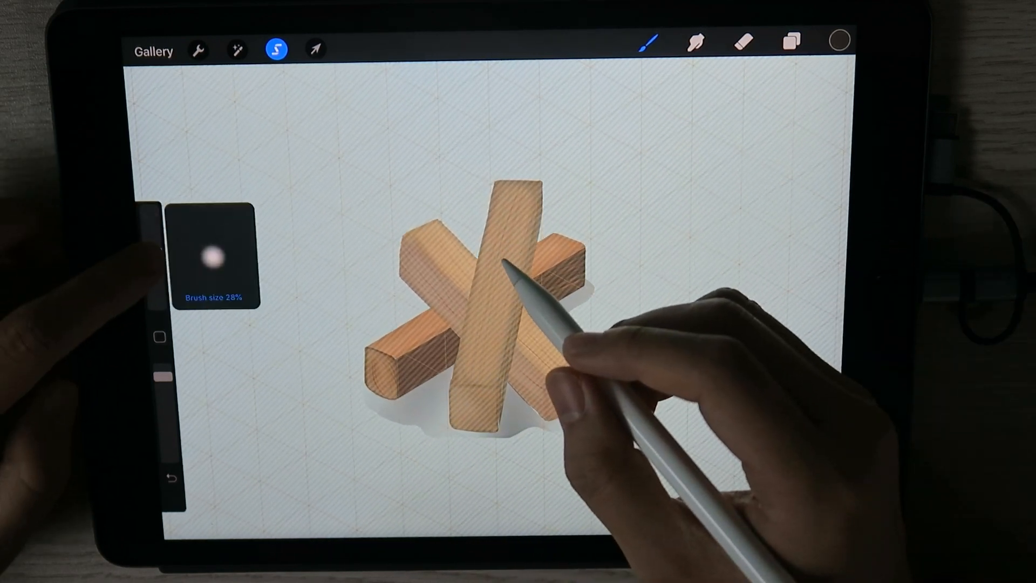
pyautogui.click(839, 40)
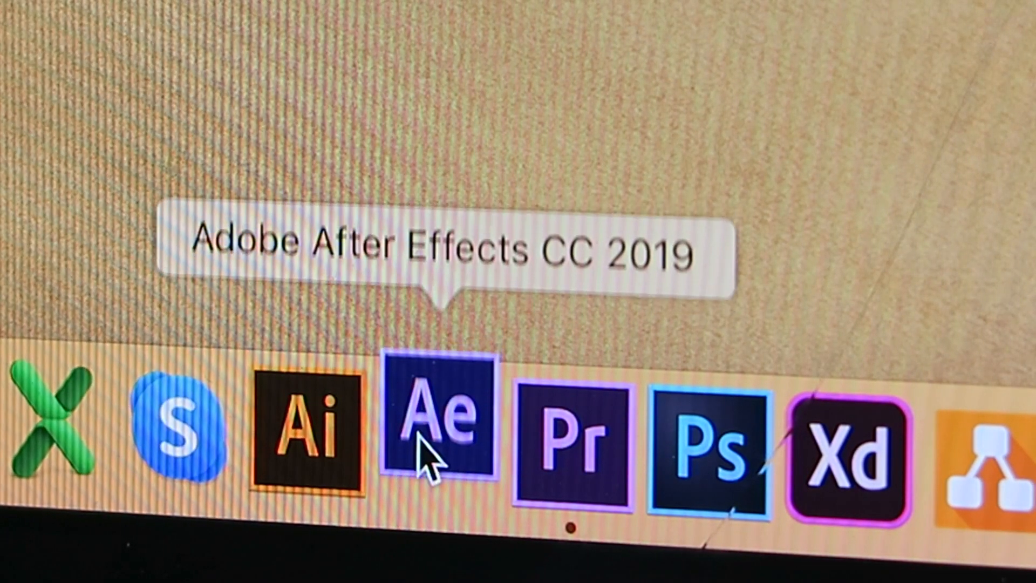
# Launch After Effects from the Dock and open the alien character's idle composition.
pyautogui.click(437, 426)
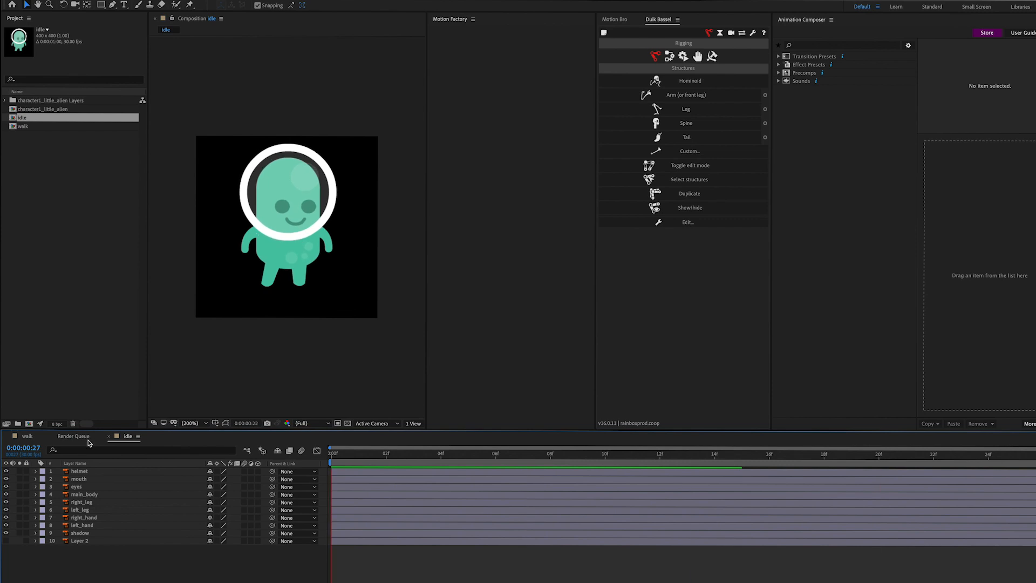
pyautogui.click(73, 437)
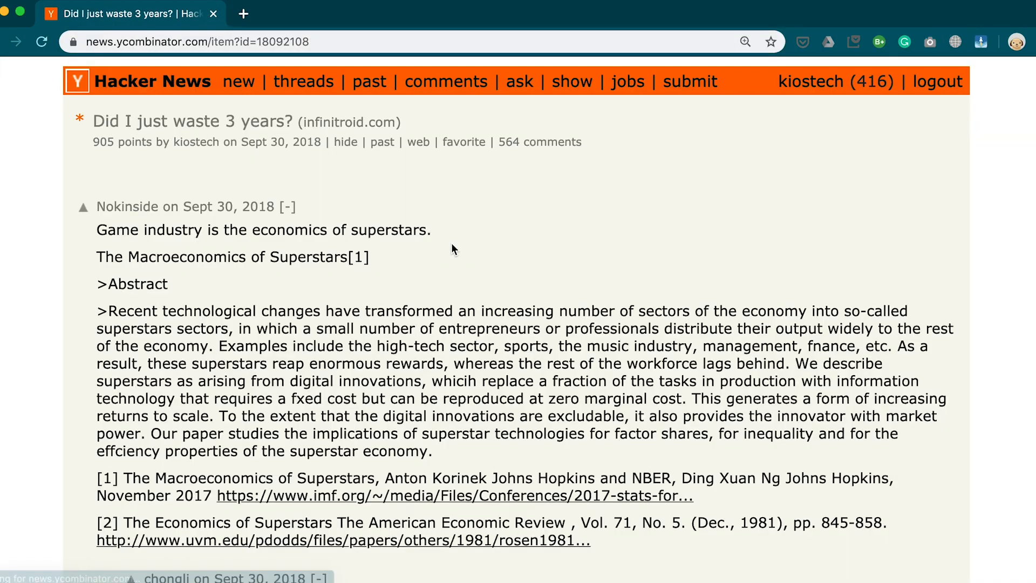
# Scroll through several reply levels of the 'Did I just waste 3 years?' comment thread.
pyautogui.scroll(-3)
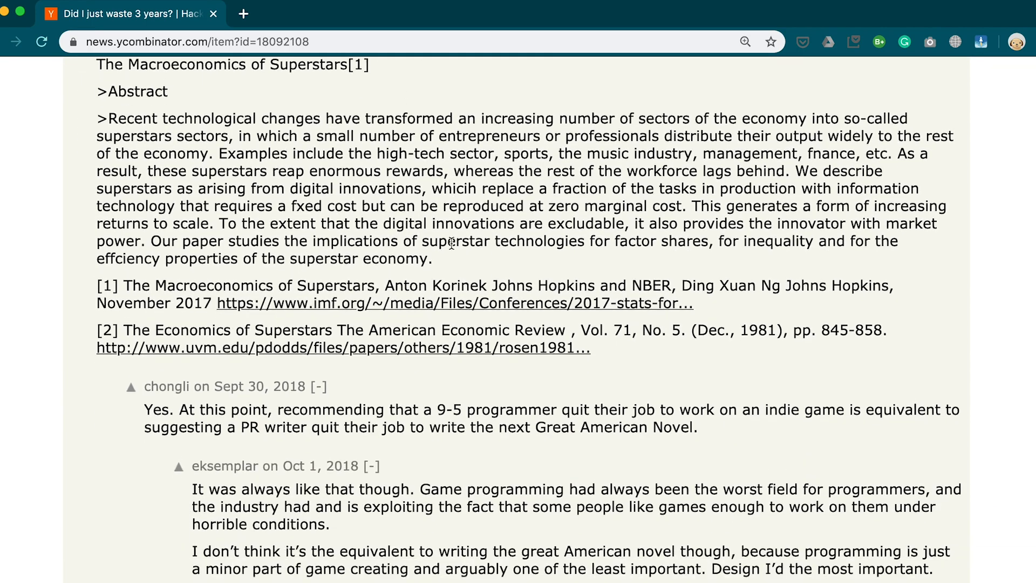
pyautogui.scroll(-3)
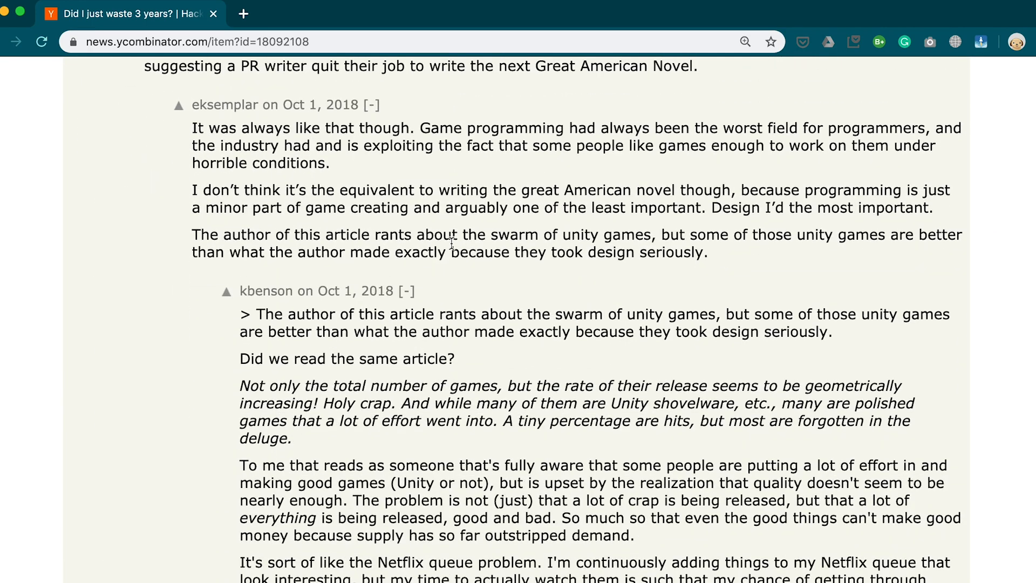
pyautogui.scroll(-3)
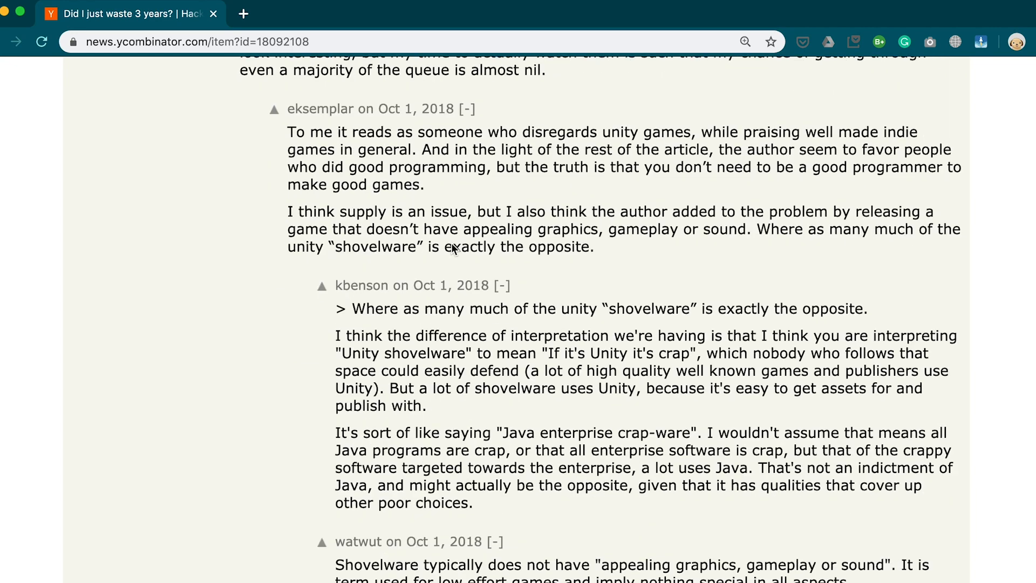
pyautogui.scroll(-3)
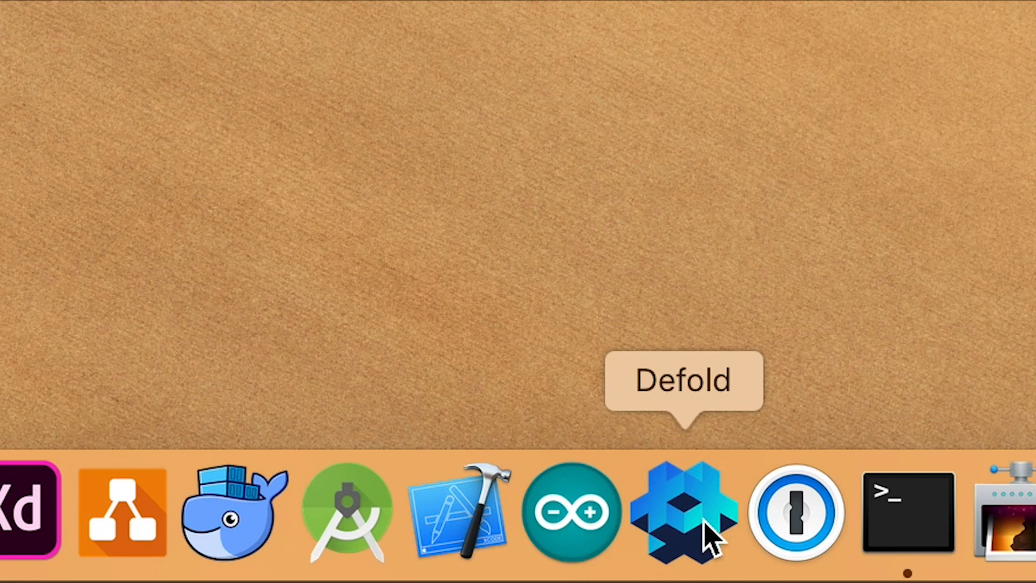
# Visit the defold.com home page, scroll to the footer and open Our history.
pyautogui.click(684, 512)
pyautogui.write('defold')
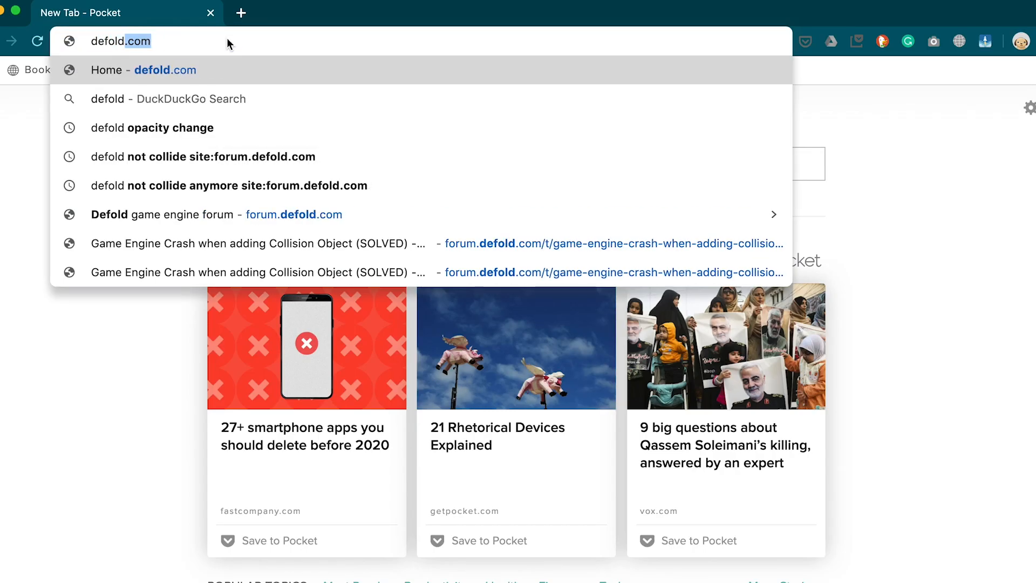
pyautogui.click(145, 70)
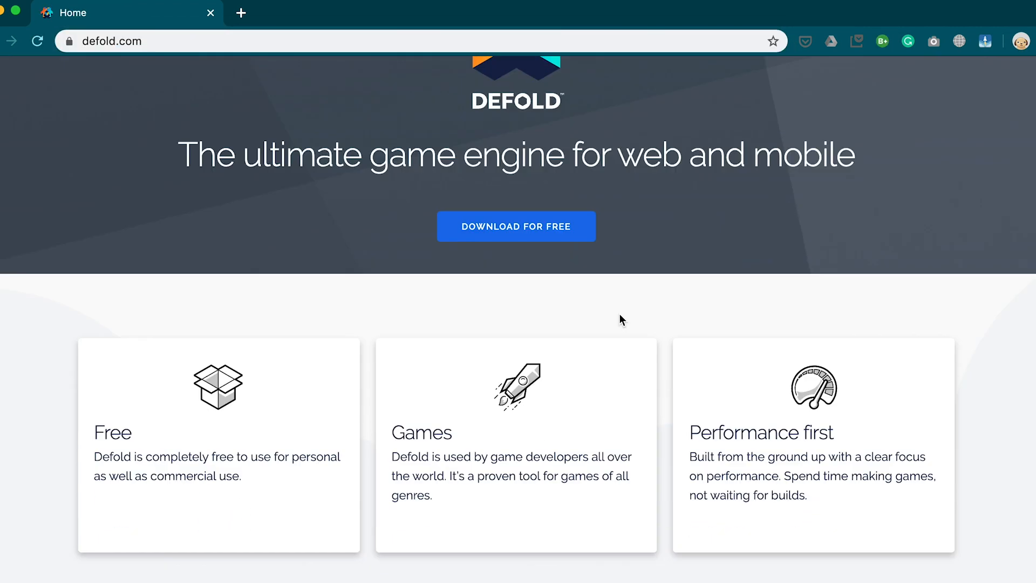
pyautogui.scroll(-3)
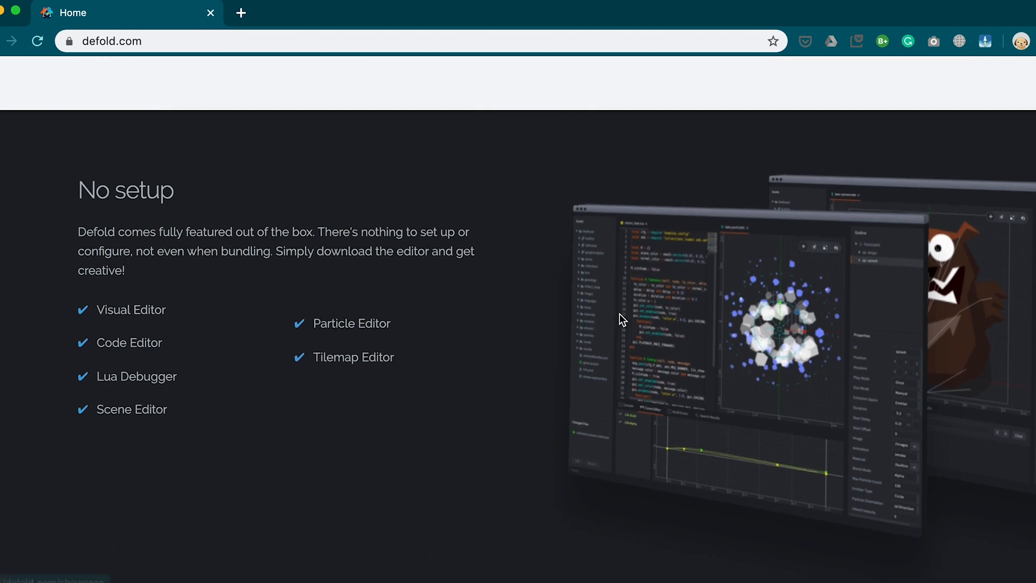
pyautogui.scroll(-3)
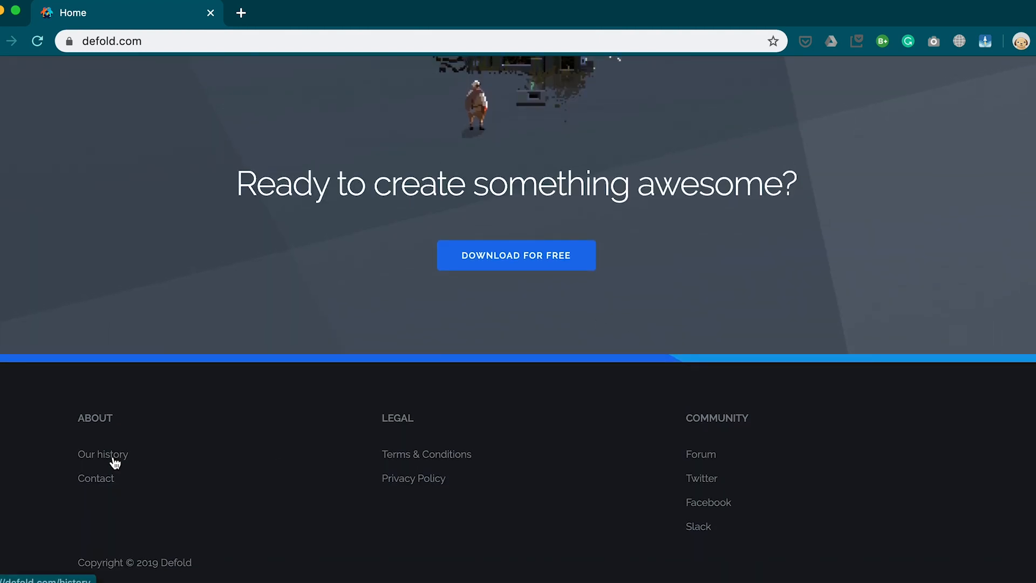
pyautogui.click(103, 454)
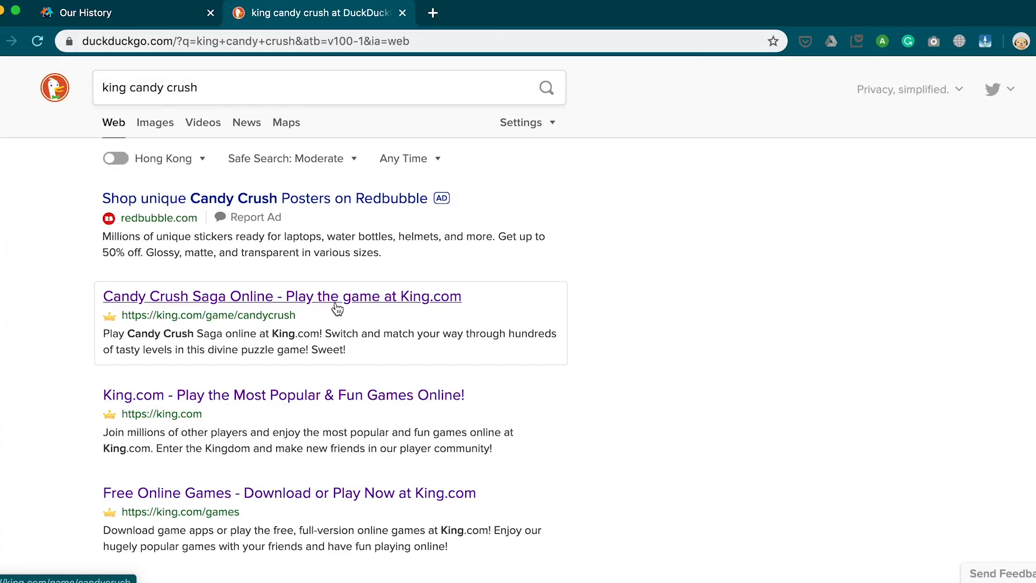
# Open the 'Candy Crush Saga Online - Play the game at King.com' result.
pyautogui.click(281, 296)
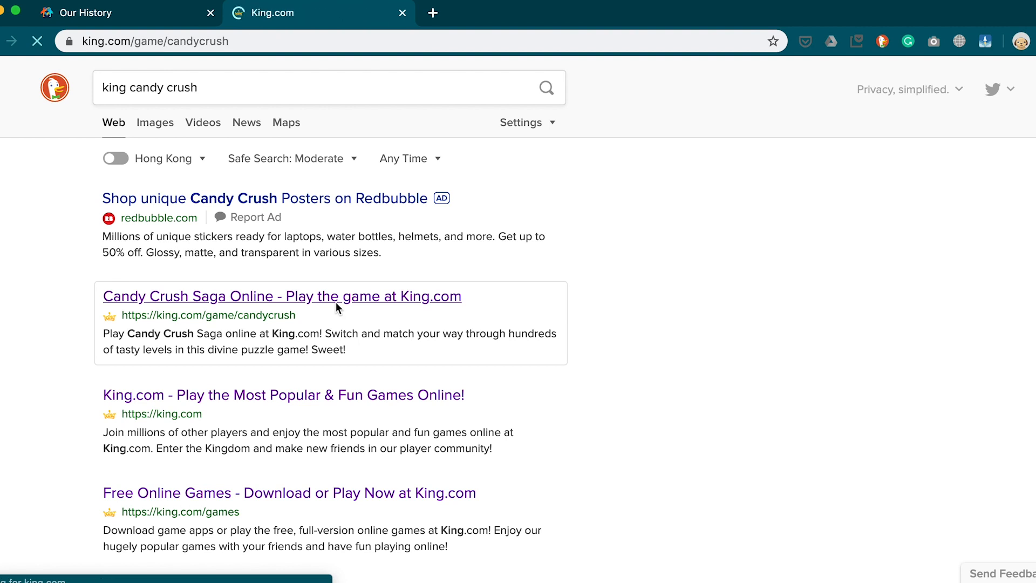
pyautogui.click(282, 296)
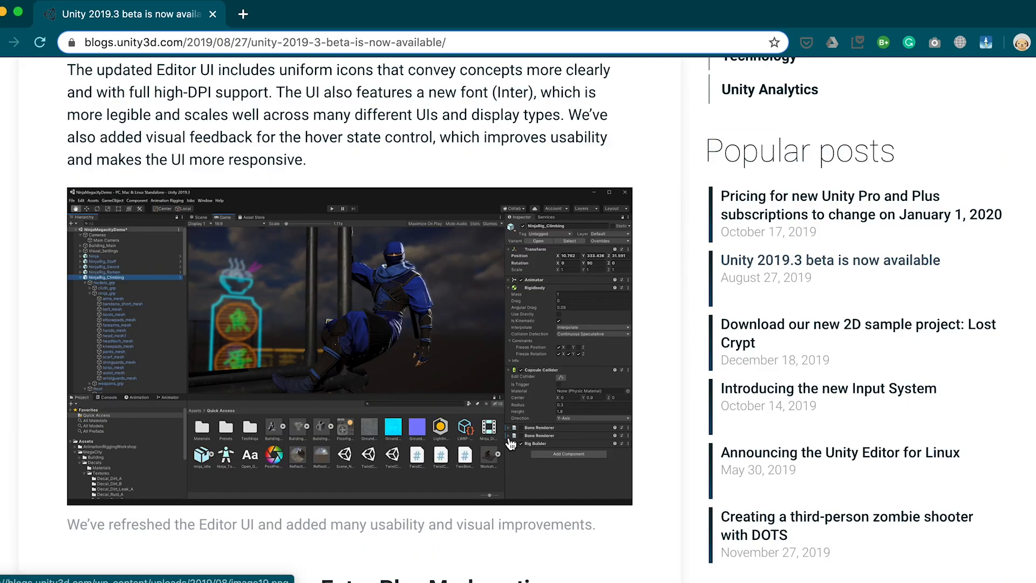
# Scroll the 2019.3 beta post past the Editor UI image to Enter Play Mode options.
pyautogui.scroll(-3)
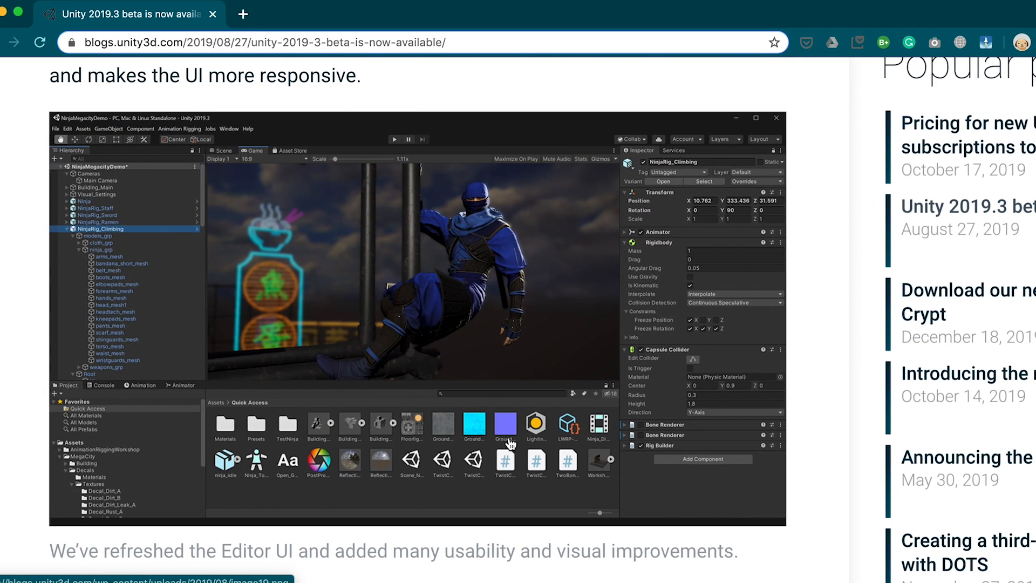
pyautogui.scroll(-3)
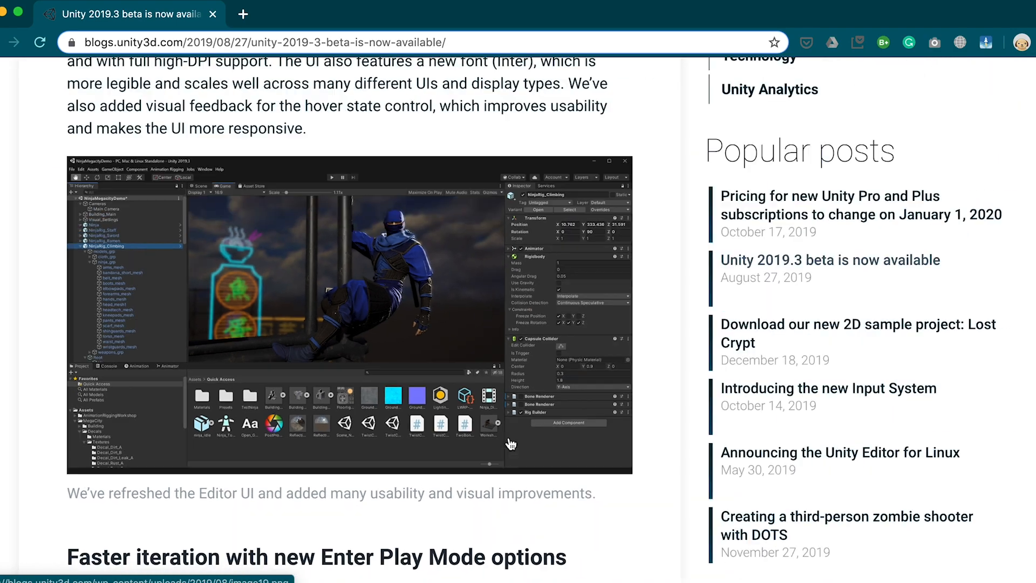